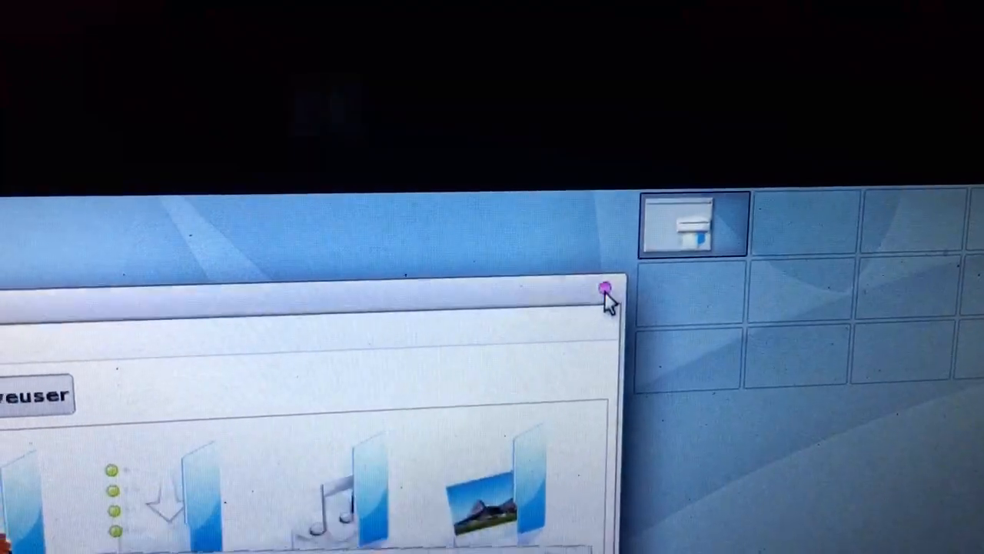
- Switch to the second virtual desktop in the top-right pager, leaving the file manager behind
{"action": "left_click", "coordinate": [604, 291]}
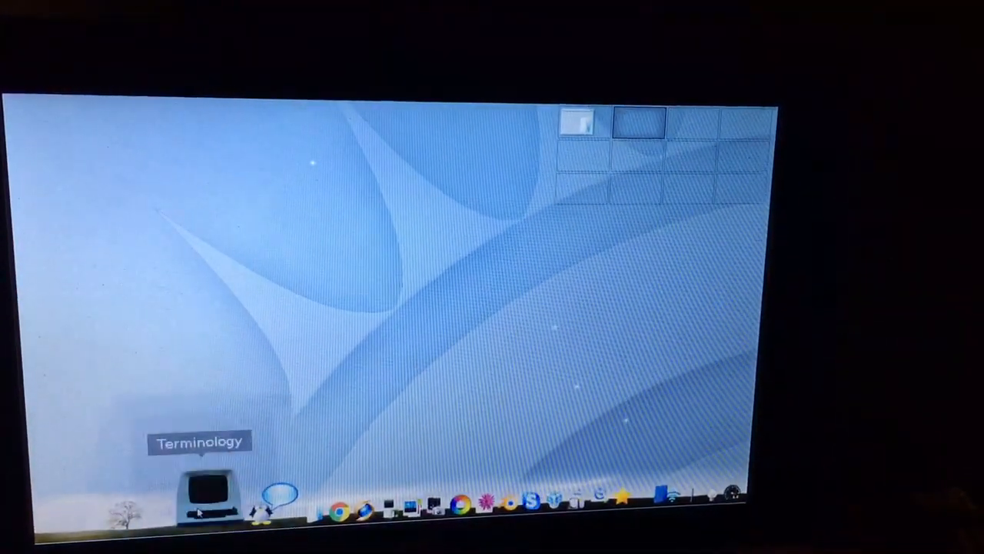
- Launch Terminology from the shelf, opening two zsh terminal windows side by side
{"action": "left_click", "coordinate": [204, 492]}
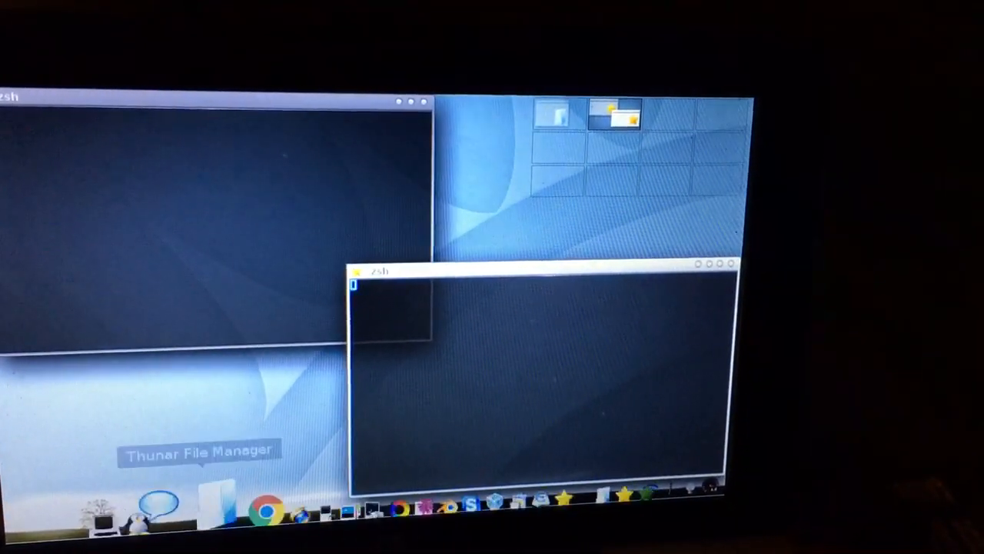